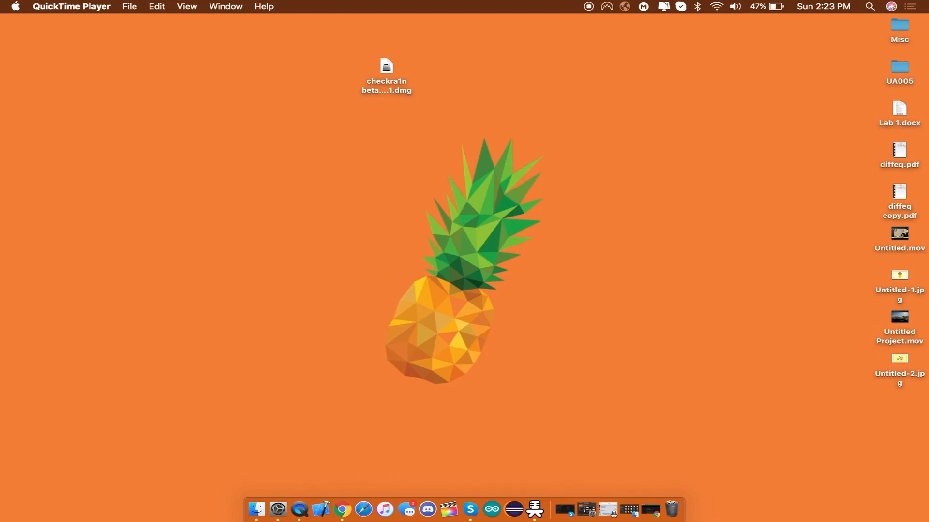
{"action": "mouse_move", "coordinate": [334, 502]}
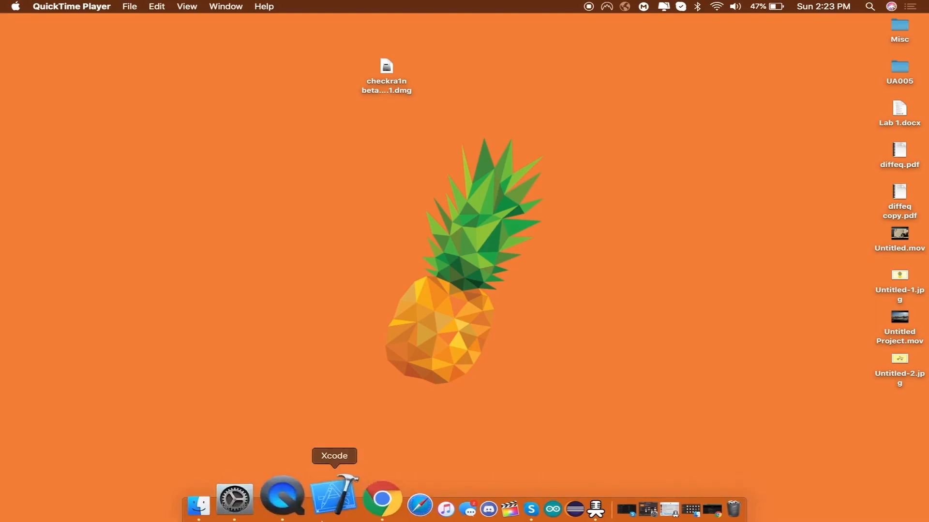
Bring Chrome to the front, showing the checkra.in All Releases page.
{"action": "left_click", "coordinate": [384, 498]}
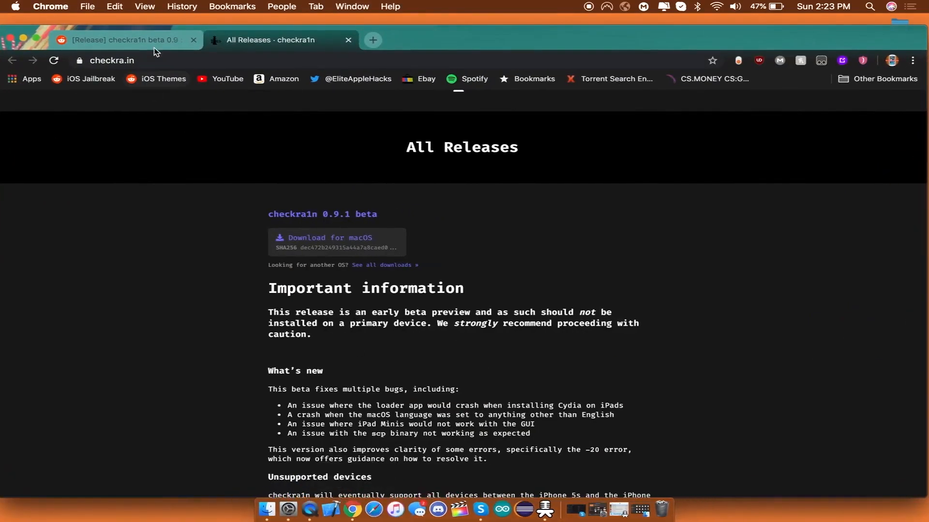
View the '[Release] checkra1n beta 0.9' Reddit post's unsupported devices list, then return to the top.
{"action": "left_click", "coordinate": [124, 39]}
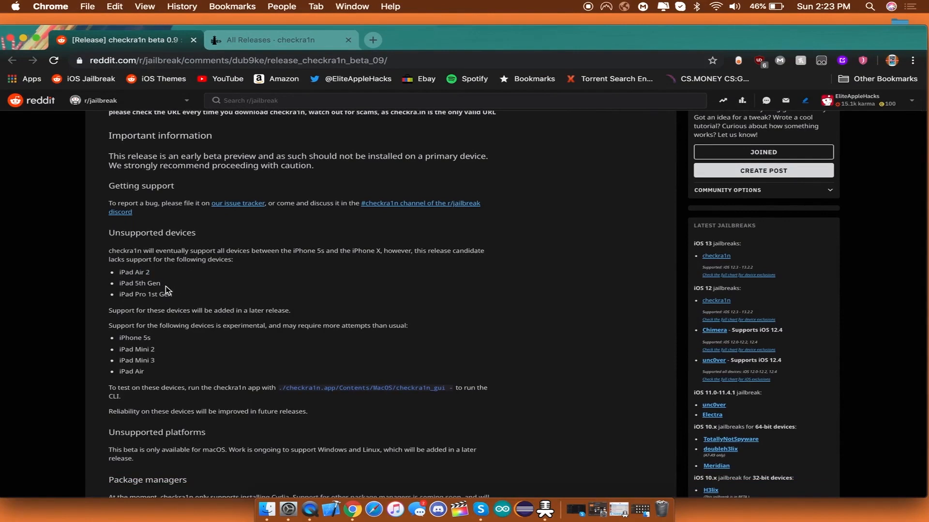
{"action": "mouse_move", "coordinate": [176, 296]}
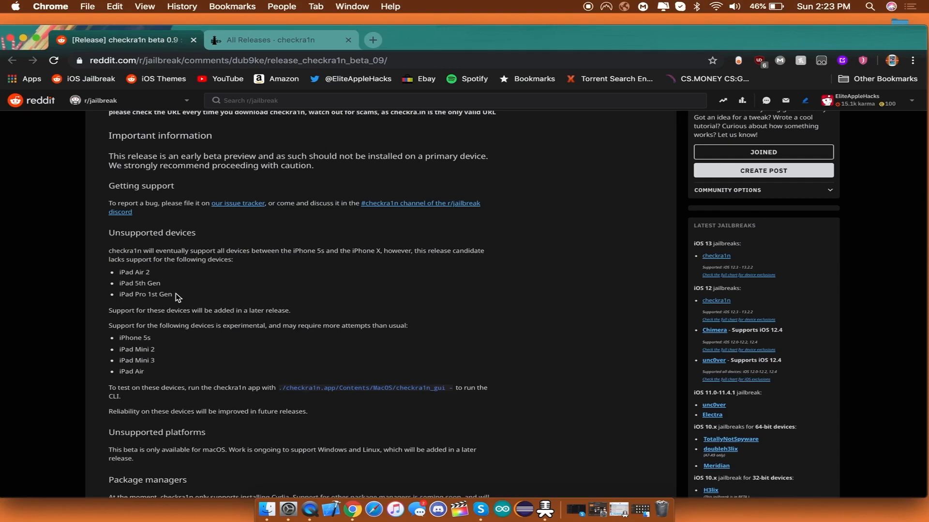
{"action": "mouse_move", "coordinate": [160, 355]}
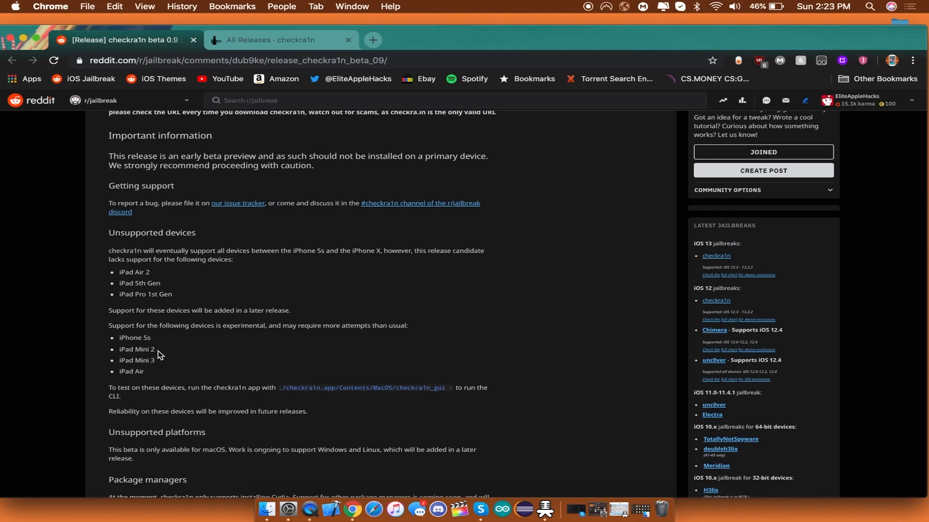
{"action": "mouse_move", "coordinate": [156, 377]}
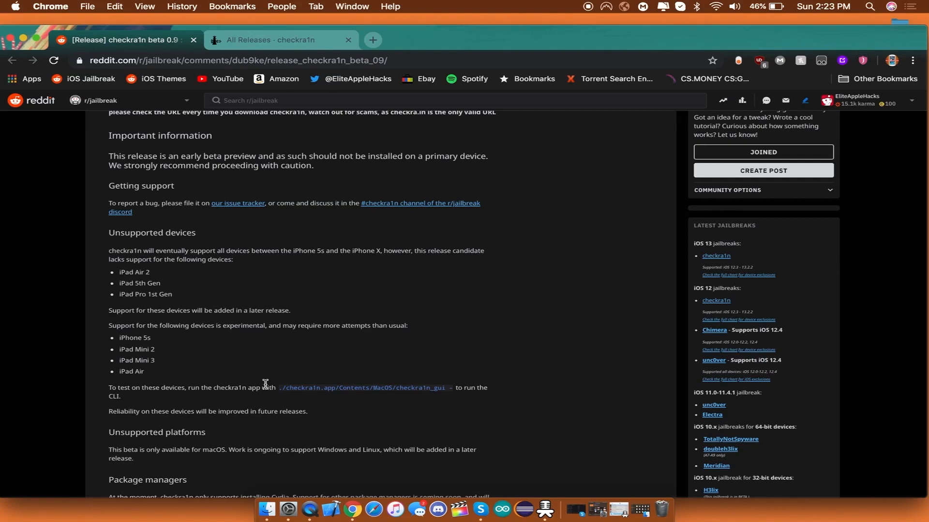
{"action": "mouse_move", "coordinate": [282, 396]}
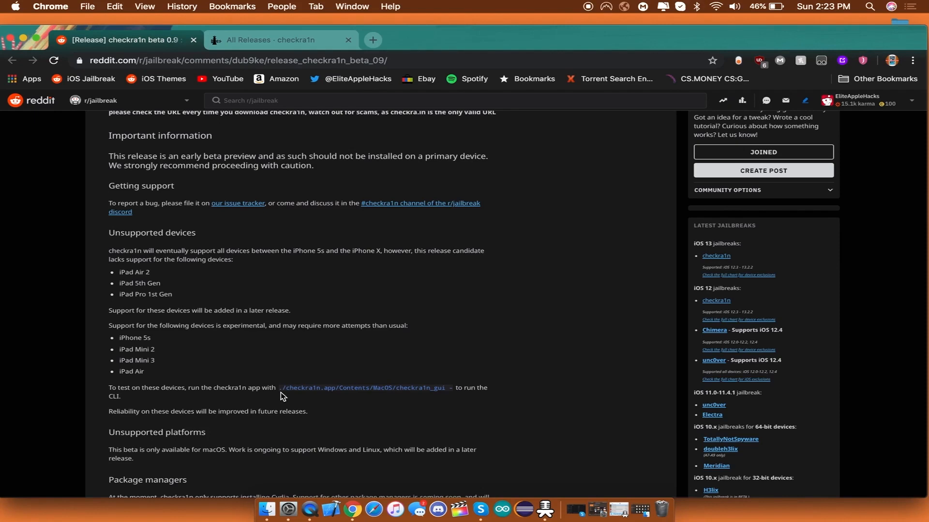
{"action": "mouse_move", "coordinate": [281, 365]}
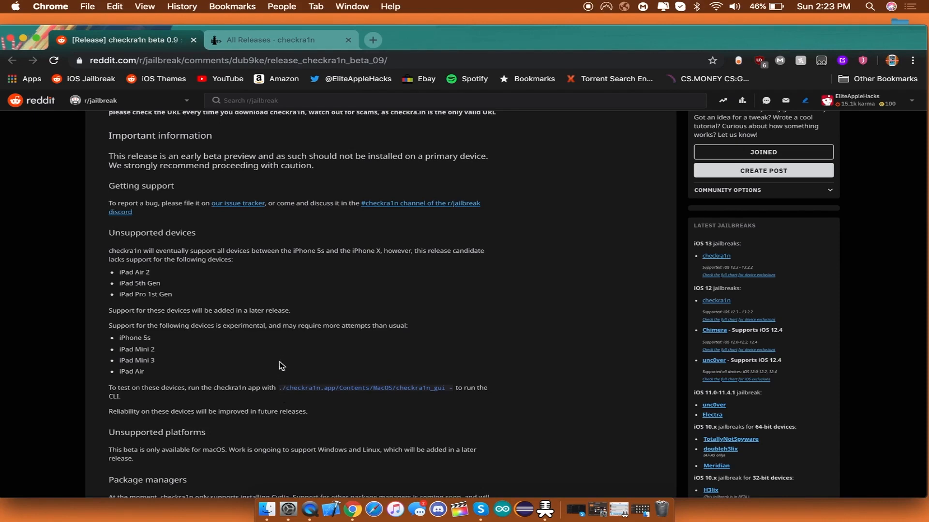
{"action": "mouse_move", "coordinate": [284, 361]}
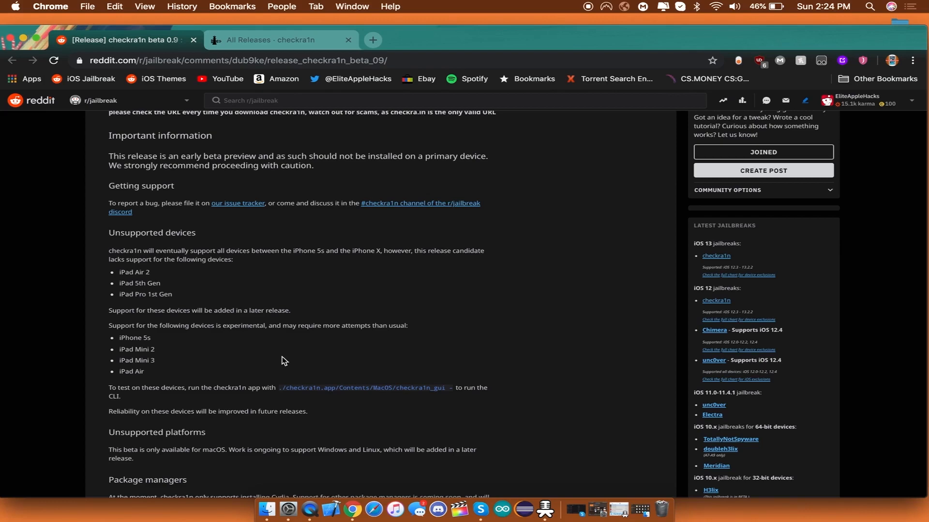
{"action": "scroll", "scroll_direction": "up", "scroll_amount": 3}
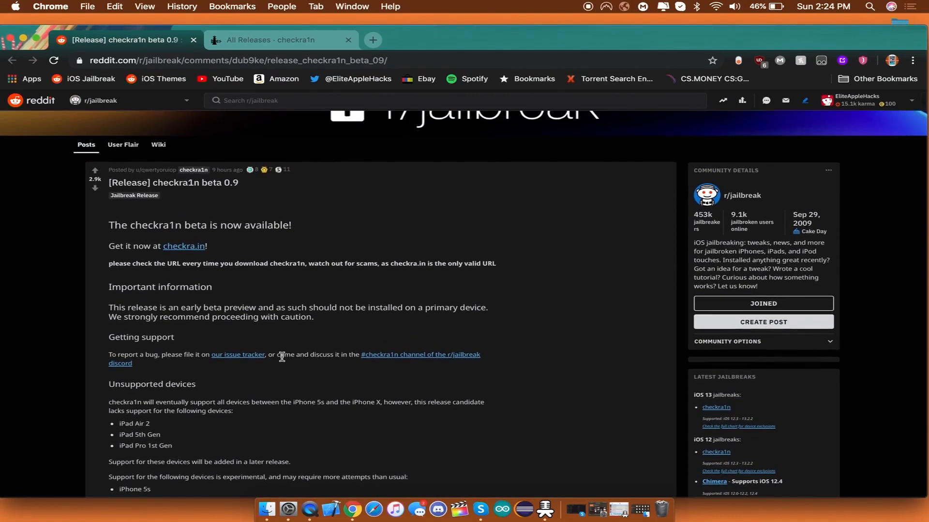
{"action": "mouse_move", "coordinate": [296, 282]}
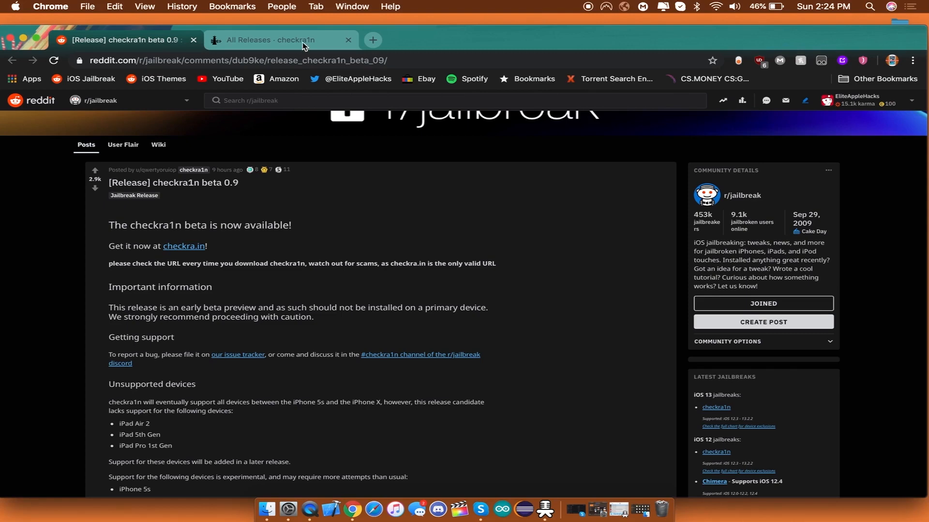
Download checkra1n 0.9.1 beta for macOS from the checkra.in releases page.
{"action": "left_click", "coordinate": [280, 39]}
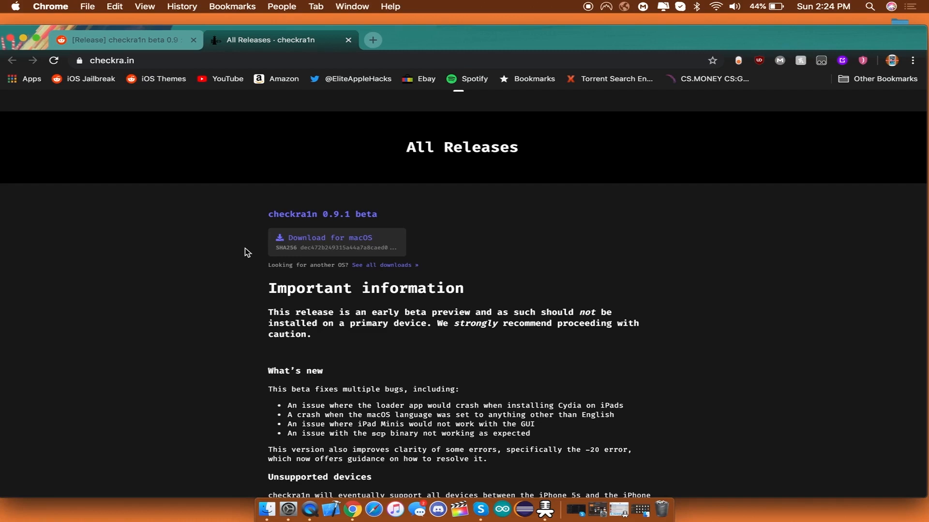
{"action": "mouse_move", "coordinate": [301, 248]}
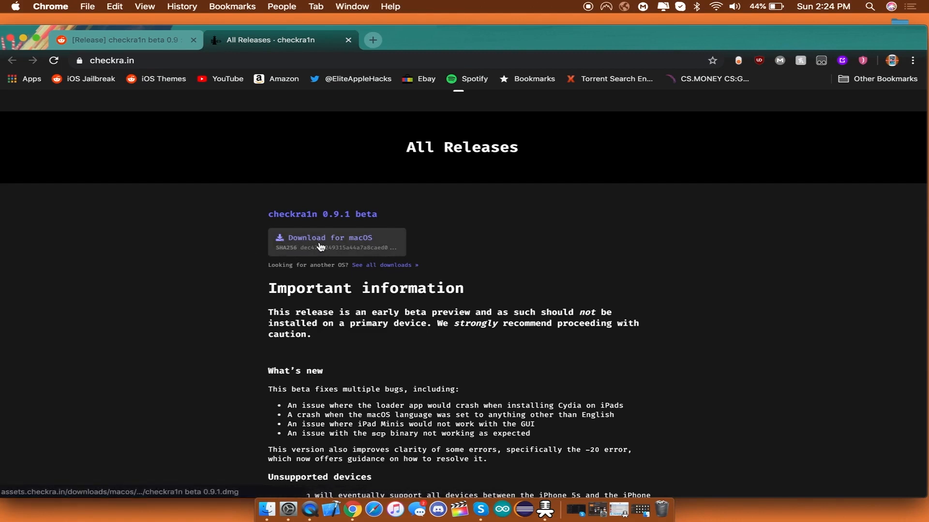
{"action": "left_click", "coordinate": [329, 241]}
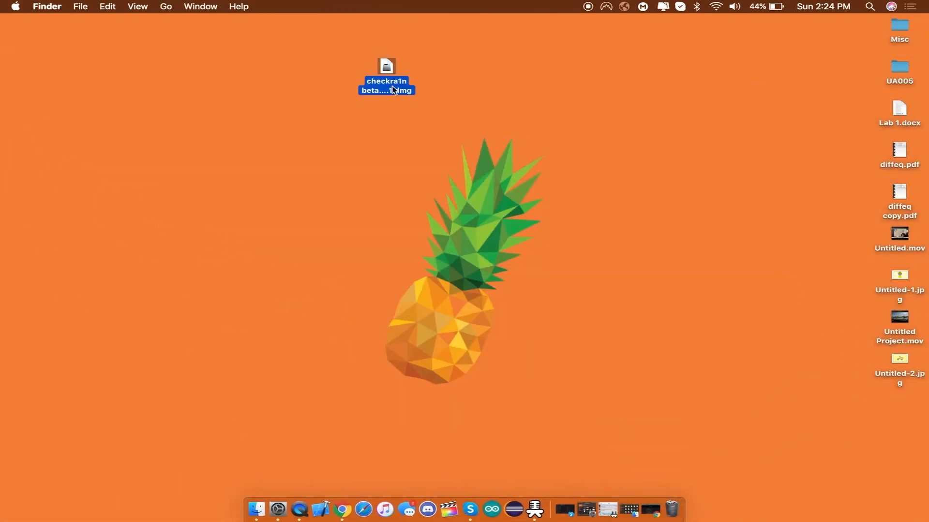
Mount the checkra1n disk image and launch the app, triggering the unidentified-developer warning.
{"action": "double_click", "coordinate": [386, 65]}
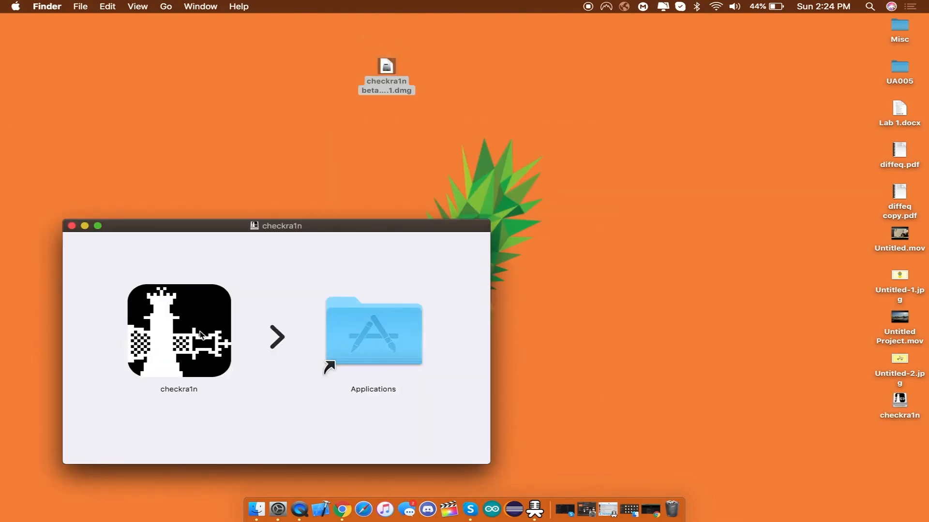
{"action": "left_click", "coordinate": [178, 335]}
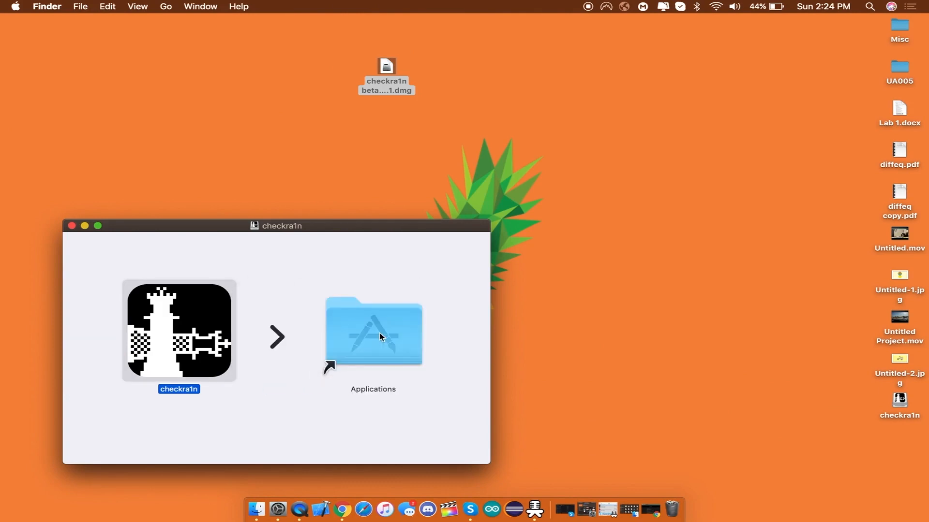
{"action": "double_click", "coordinate": [179, 331]}
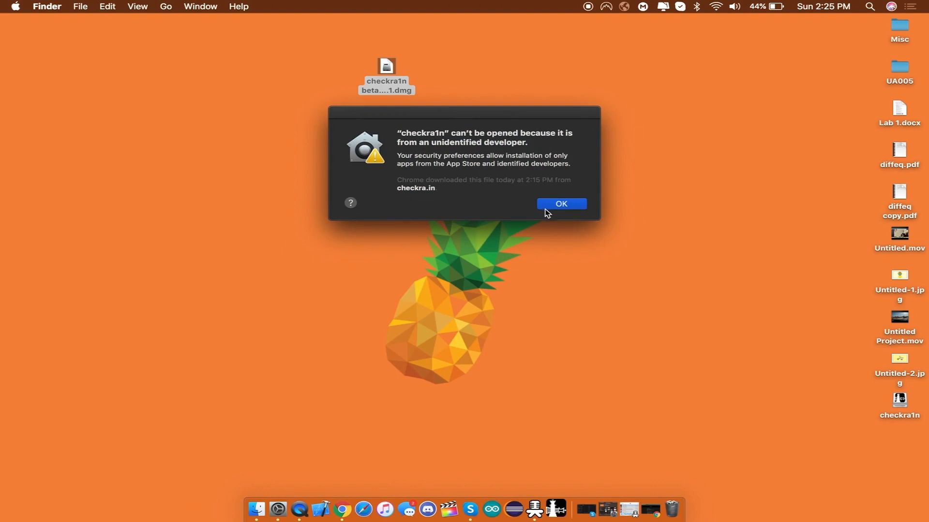
Approve checkra1n with Open Anyway in Security & Privacy, then close System Preferences.
{"action": "left_click", "coordinate": [16, 6]}
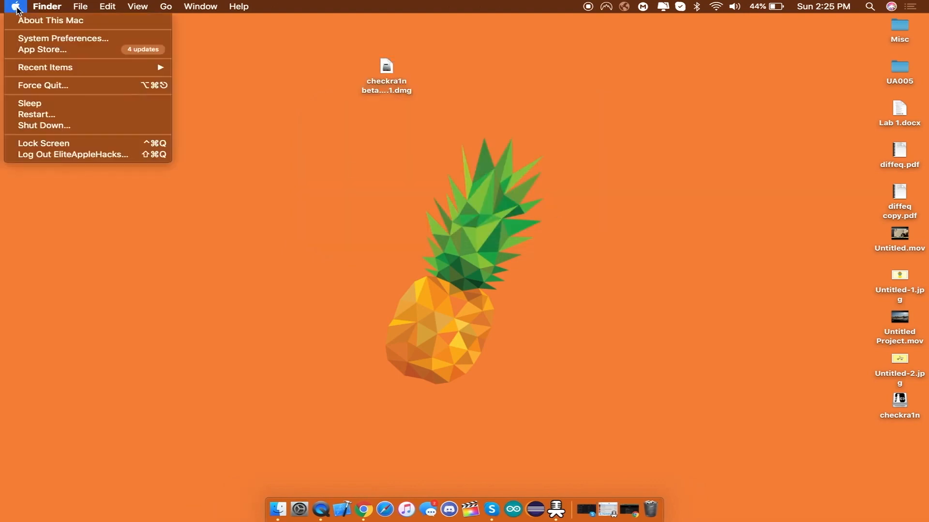
{"action": "left_click", "coordinate": [63, 38]}
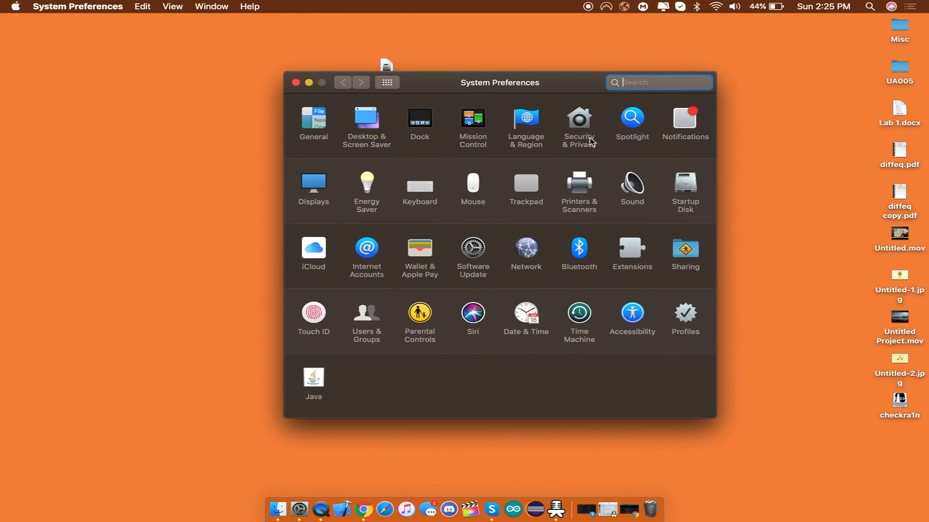
{"action": "left_click", "coordinate": [578, 119]}
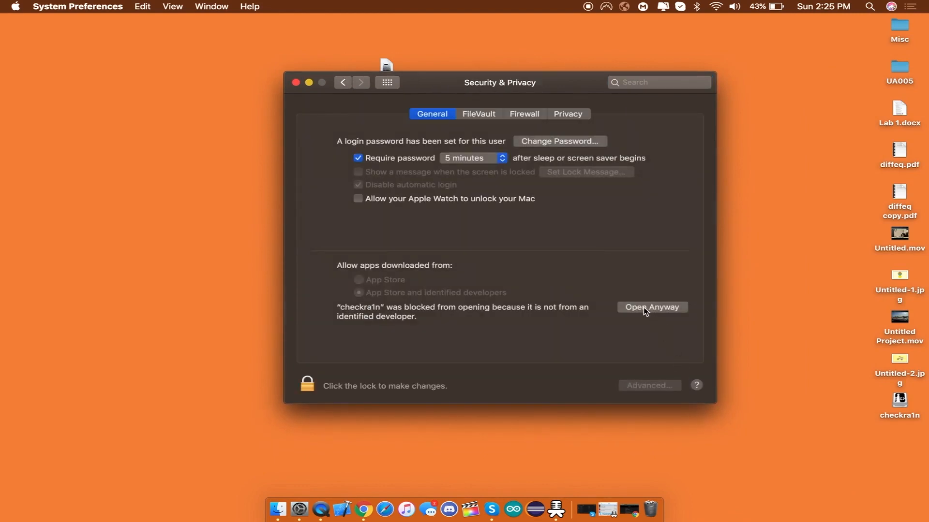
{"action": "left_click", "coordinate": [652, 307]}
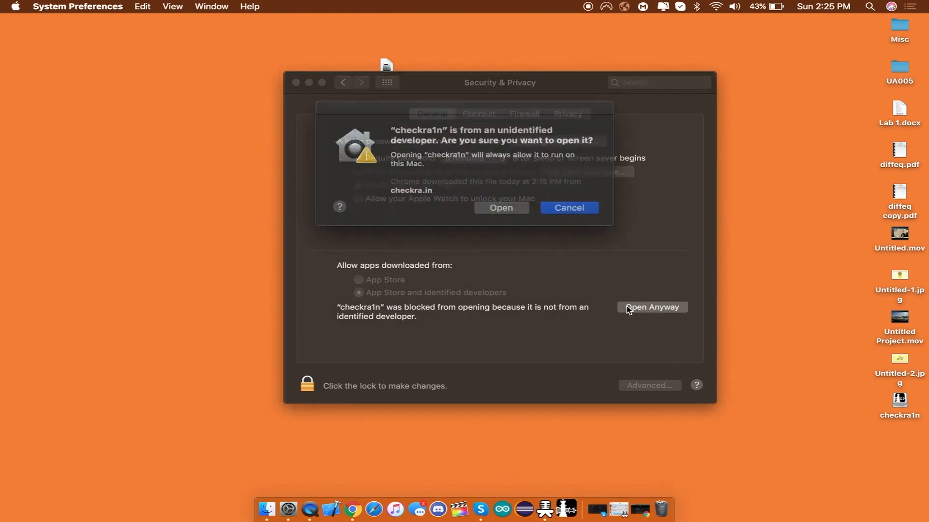
{"action": "left_click", "coordinate": [569, 208]}
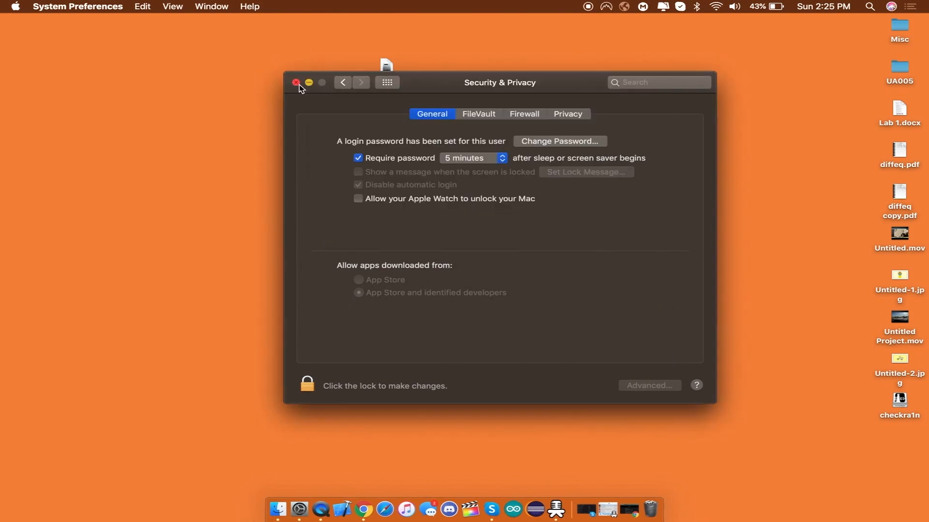
{"action": "left_click", "coordinate": [295, 82]}
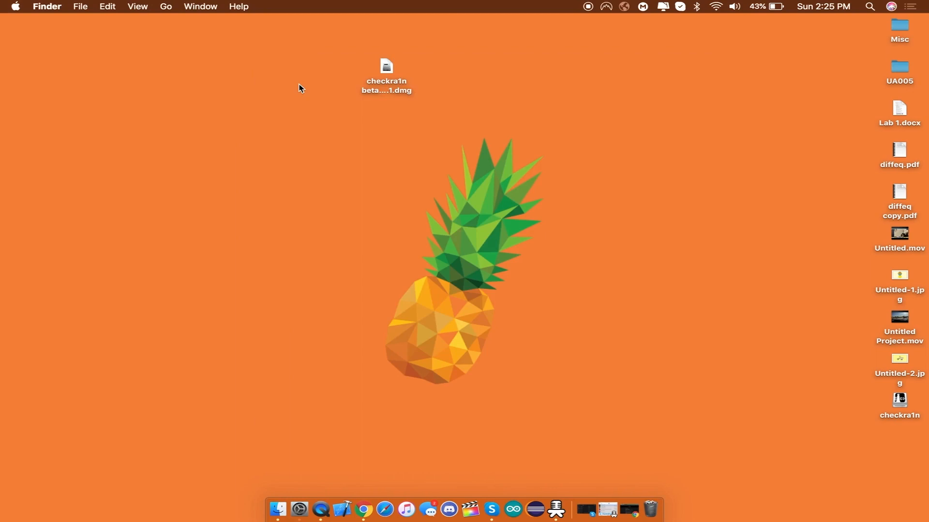
{"action": "mouse_move", "coordinate": [302, 88]}
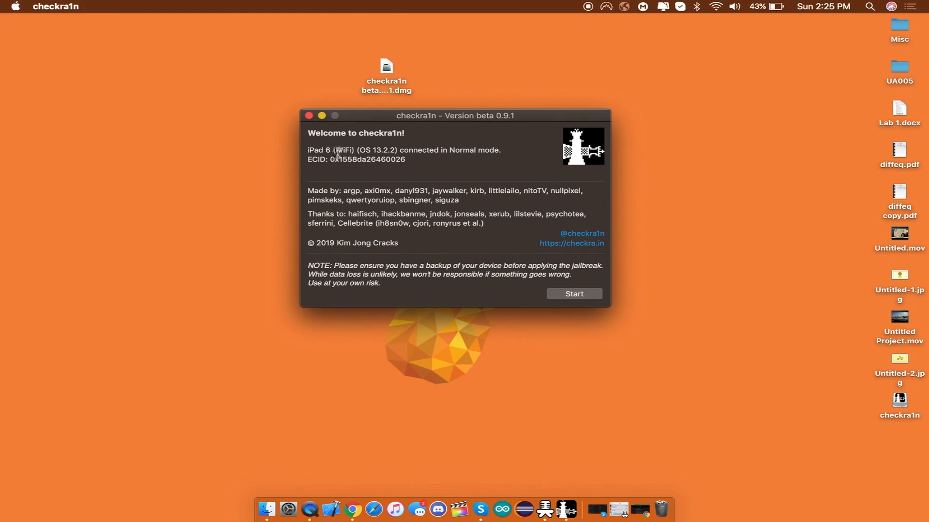
{"action": "mouse_move", "coordinate": [306, 156]}
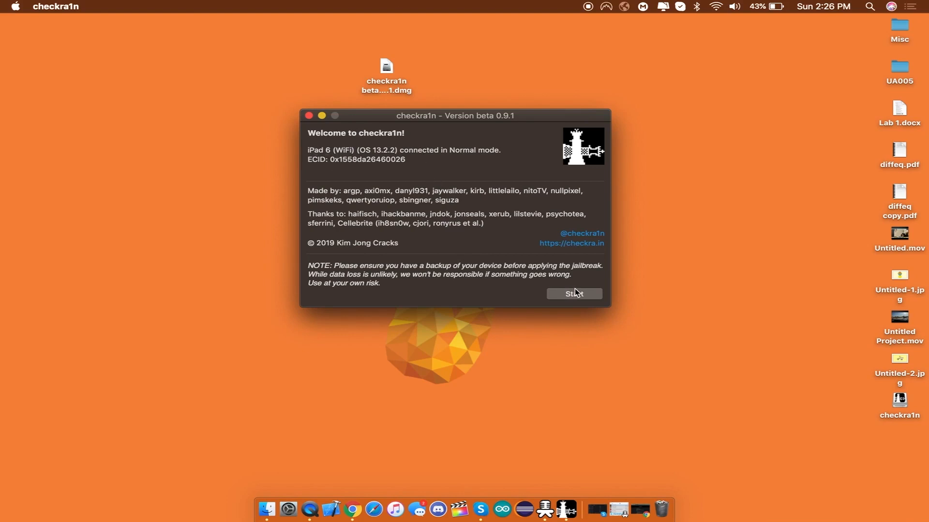
Start the checkra1n jailbreak and continue past the DFU mode notice.
{"action": "left_click", "coordinate": [574, 294]}
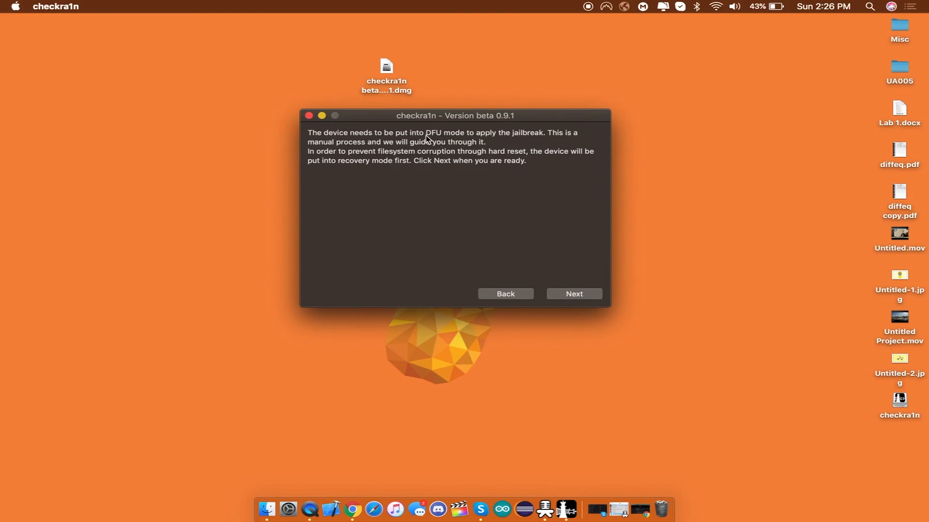
{"action": "mouse_move", "coordinate": [436, 140]}
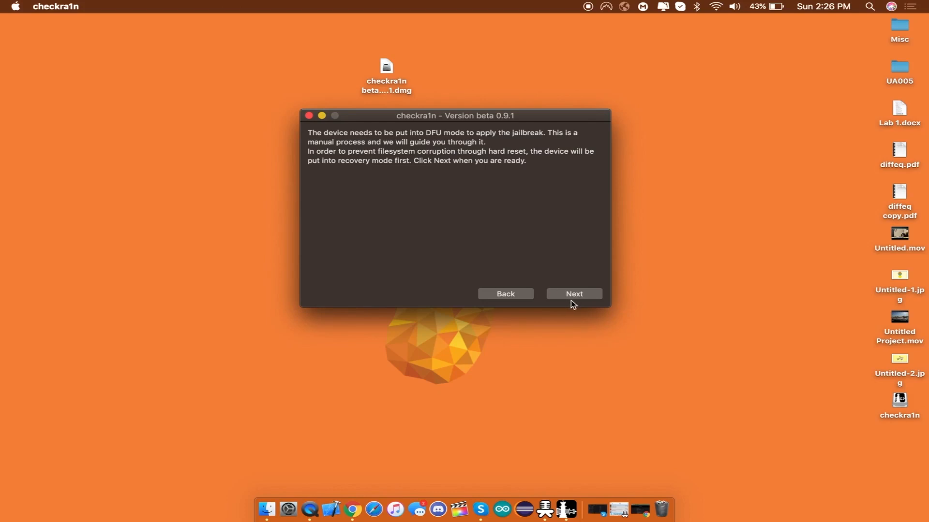
{"action": "left_click", "coordinate": [574, 294]}
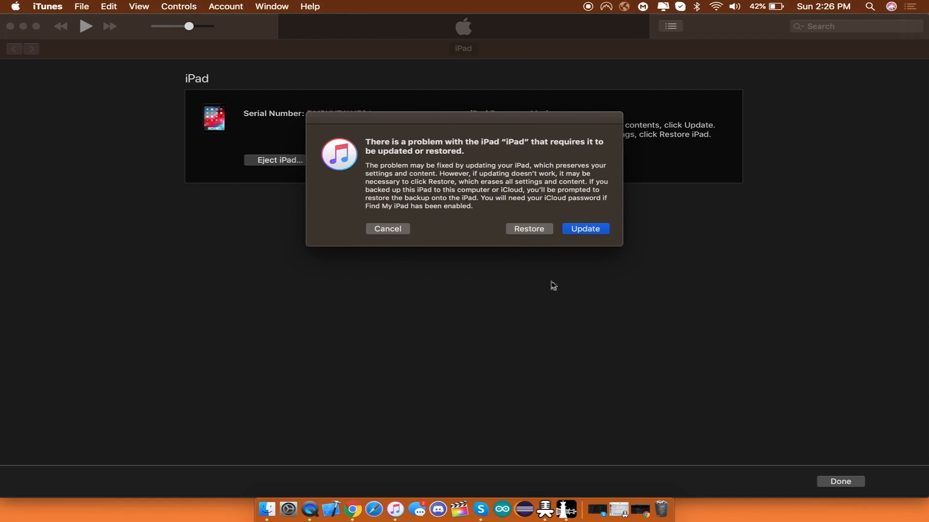
{"action": "mouse_move", "coordinate": [413, 229]}
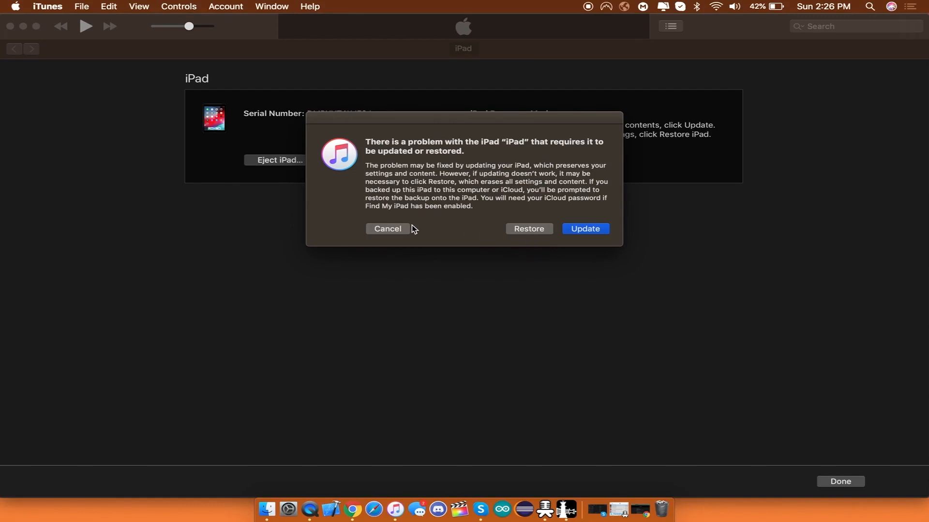
Cancel iTunes' prompt saying the iPad needs to be updated or restored.
{"action": "left_click", "coordinate": [387, 229]}
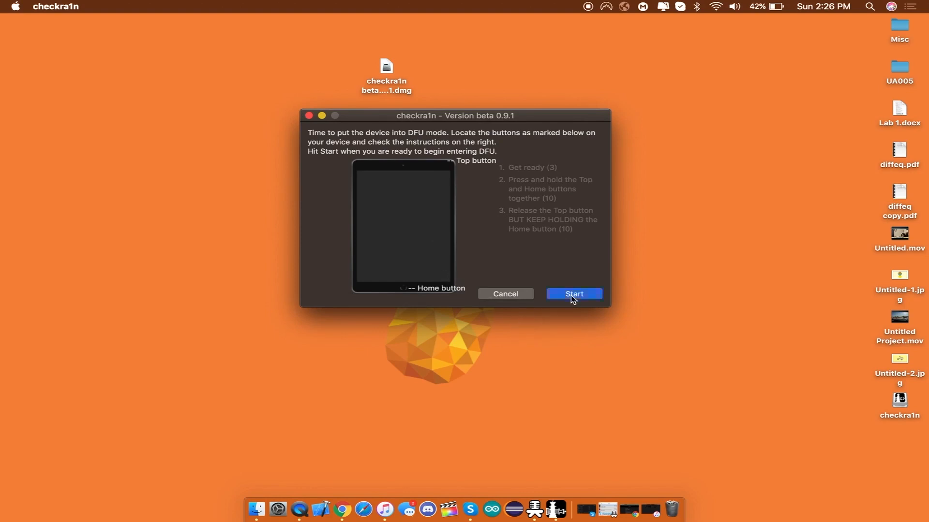
Run the guided DFU countdown and let checkra1n install until All Done.
{"action": "left_click", "coordinate": [573, 294]}
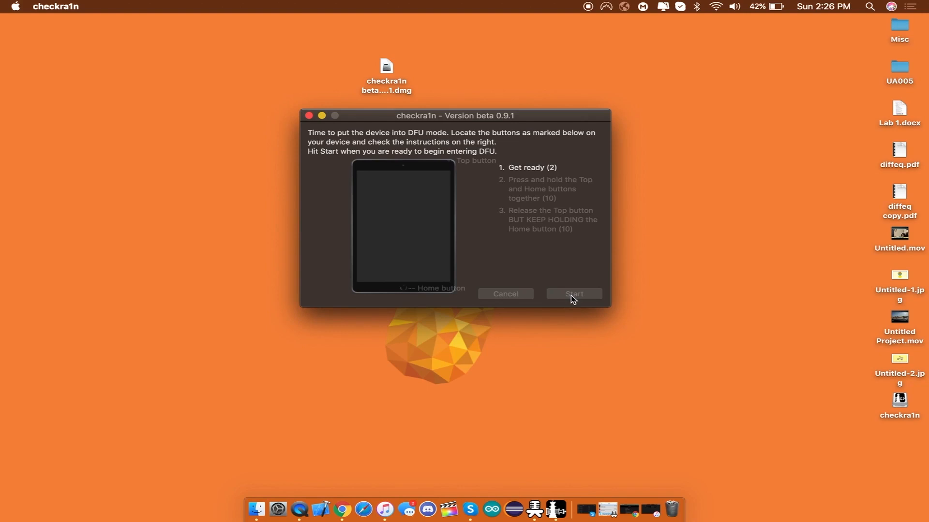
{"action": "left_click", "coordinate": [573, 293]}
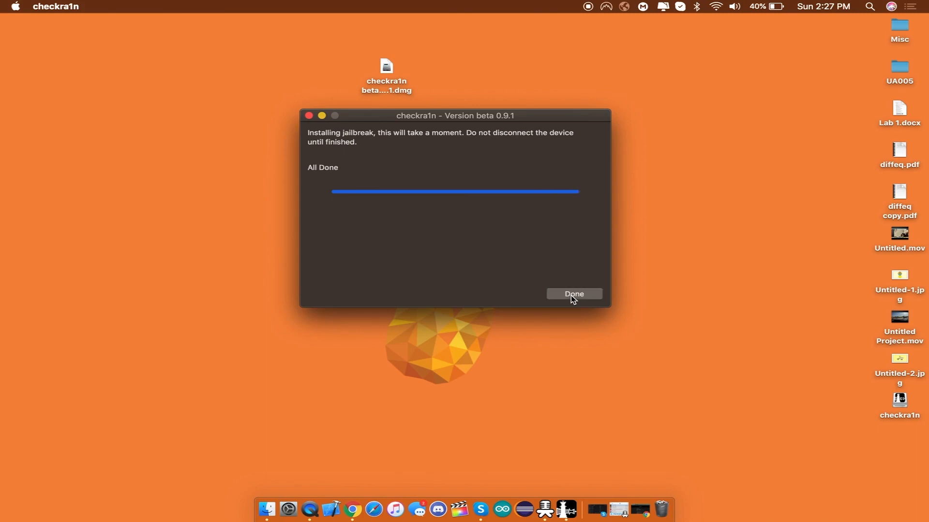
Dismiss the finished jailbreak with Done and open QuickTime Player's File menu.
{"action": "left_click", "coordinate": [574, 294]}
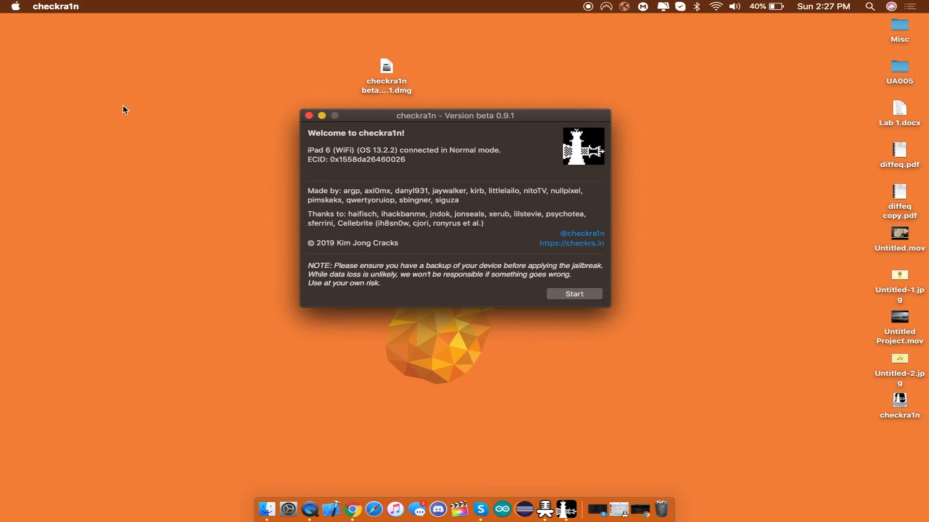
{"action": "mouse_move", "coordinate": [19, 47]}
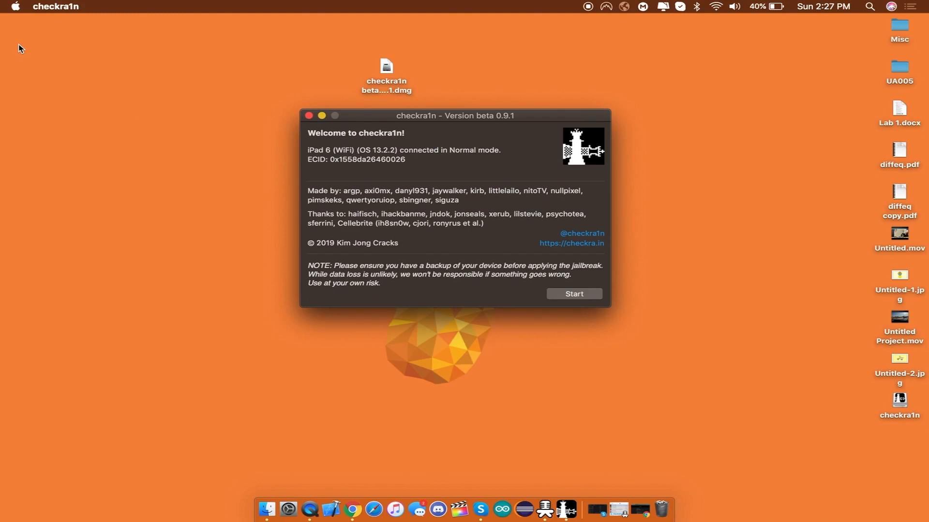
{"action": "mouse_move", "coordinate": [120, 225]}
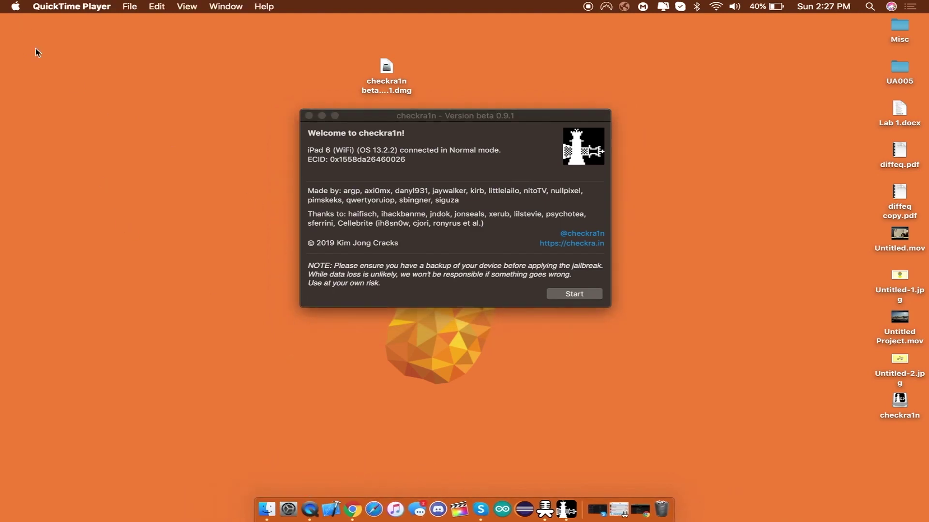
{"action": "left_click", "coordinate": [129, 7]}
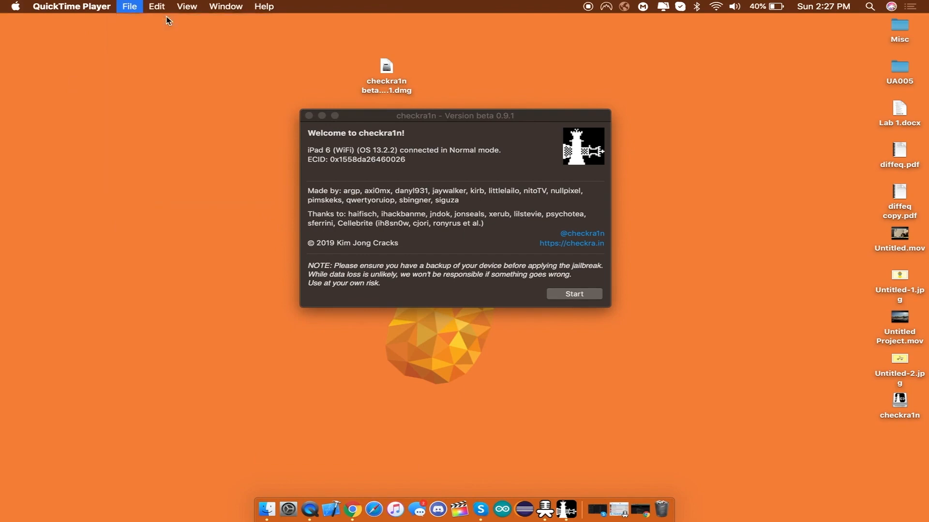